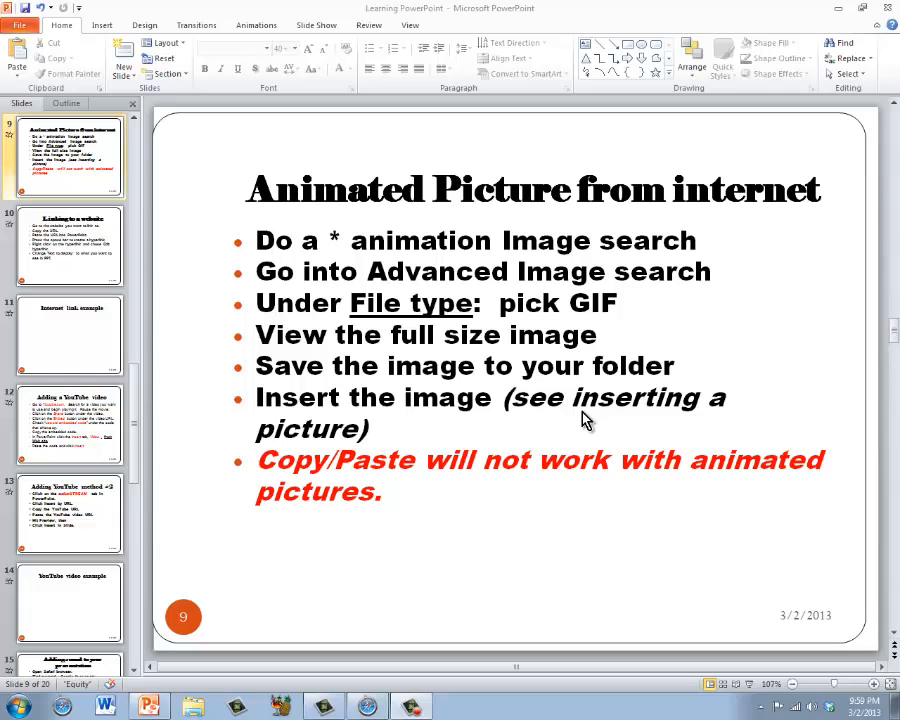
{"action": "mouse_move", "coordinate": [432, 390]}
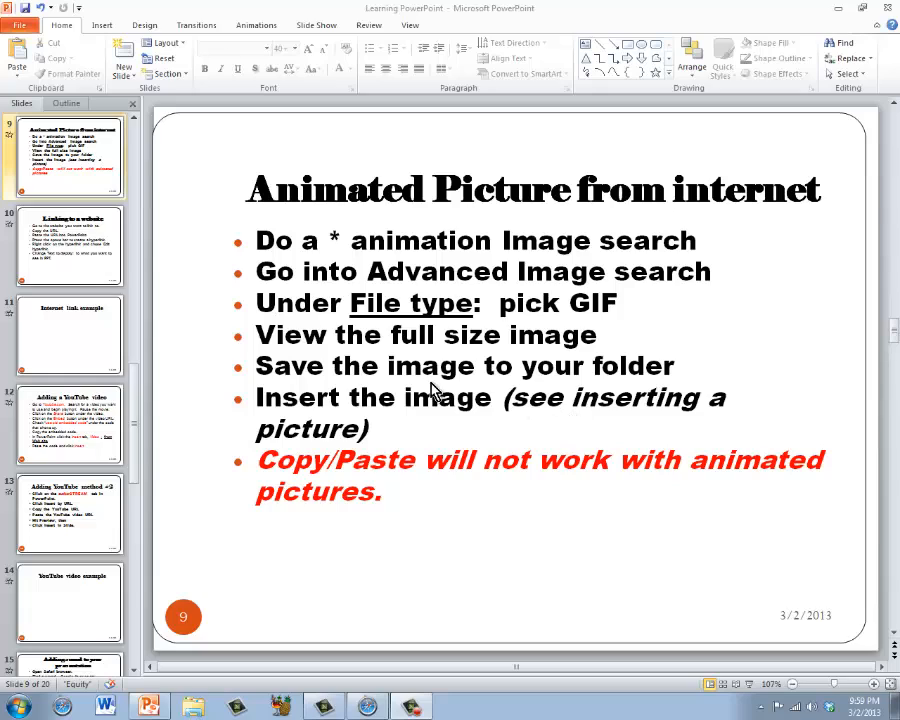
{"action": "mouse_move", "coordinate": [428, 290]}
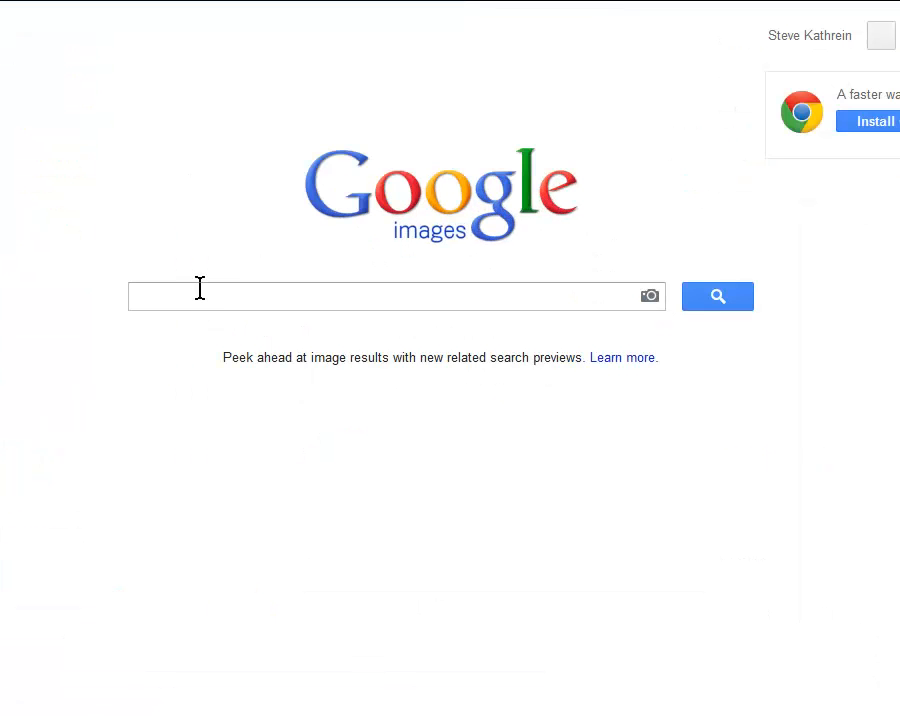
{"action": "mouse_move", "coordinate": [200, 290]}
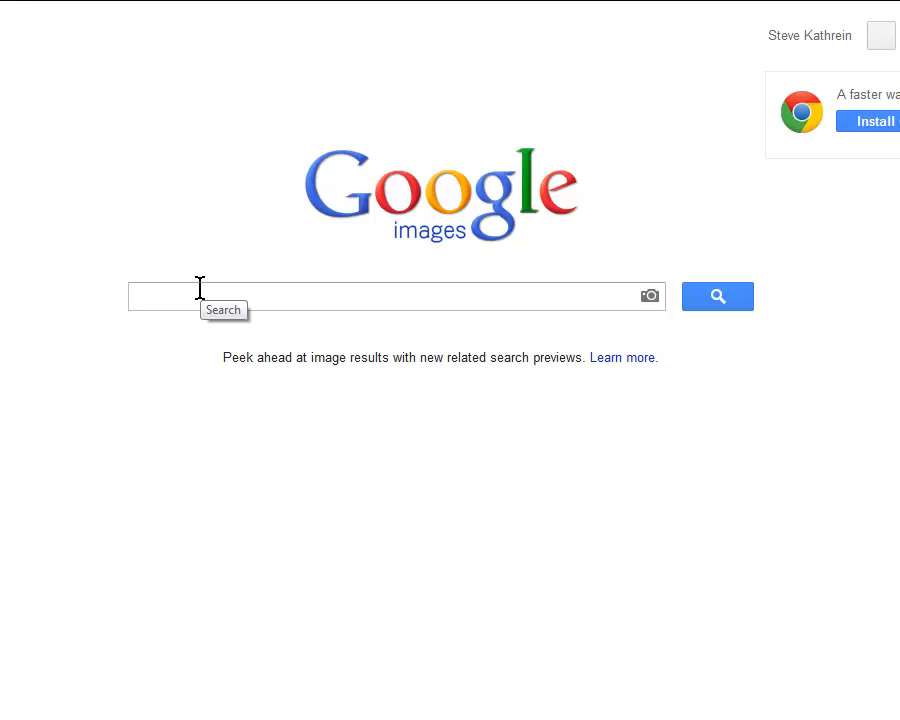
Search Google Images for 'basketball animation'
{"action": "type", "text": "basketball animation"}
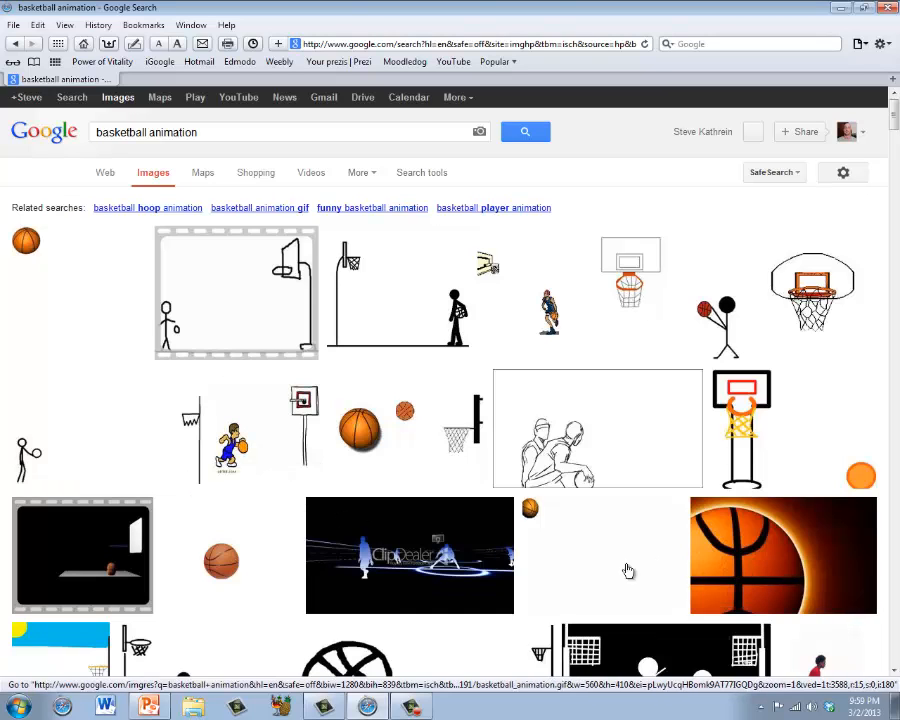
{"action": "mouse_move", "coordinate": [344, 524]}
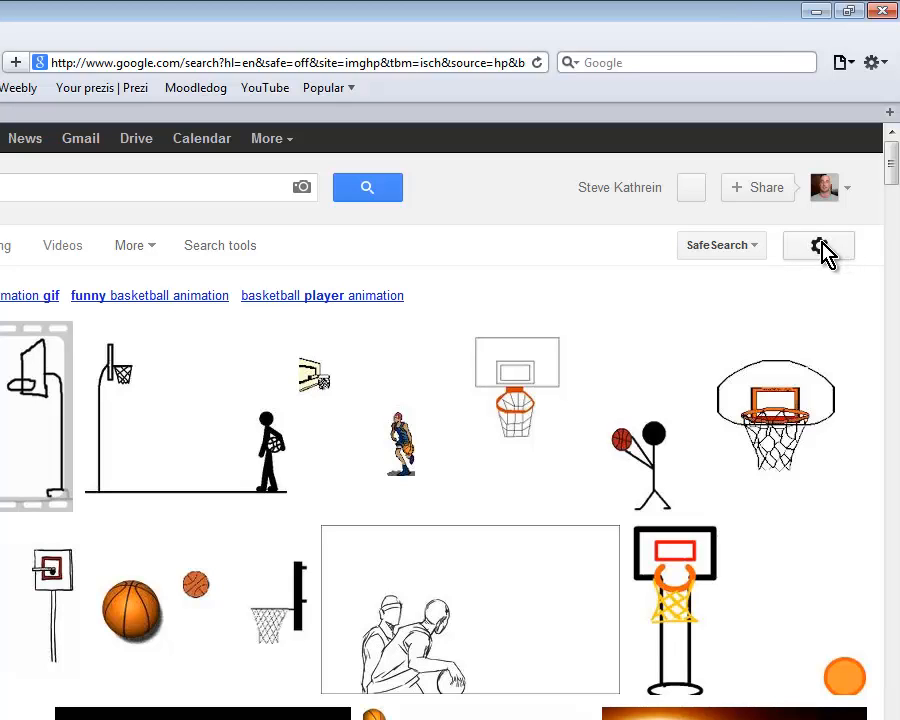
Go to Advanced Image Search and limit results to GIF files
{"action": "left_click", "coordinate": [820, 244]}
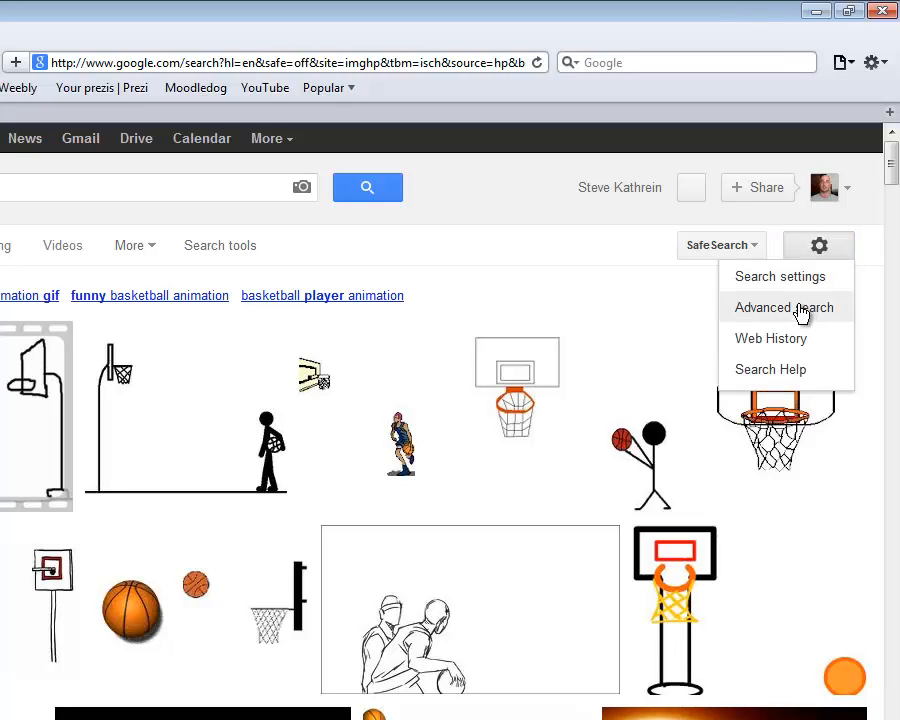
{"action": "left_click", "coordinate": [784, 308]}
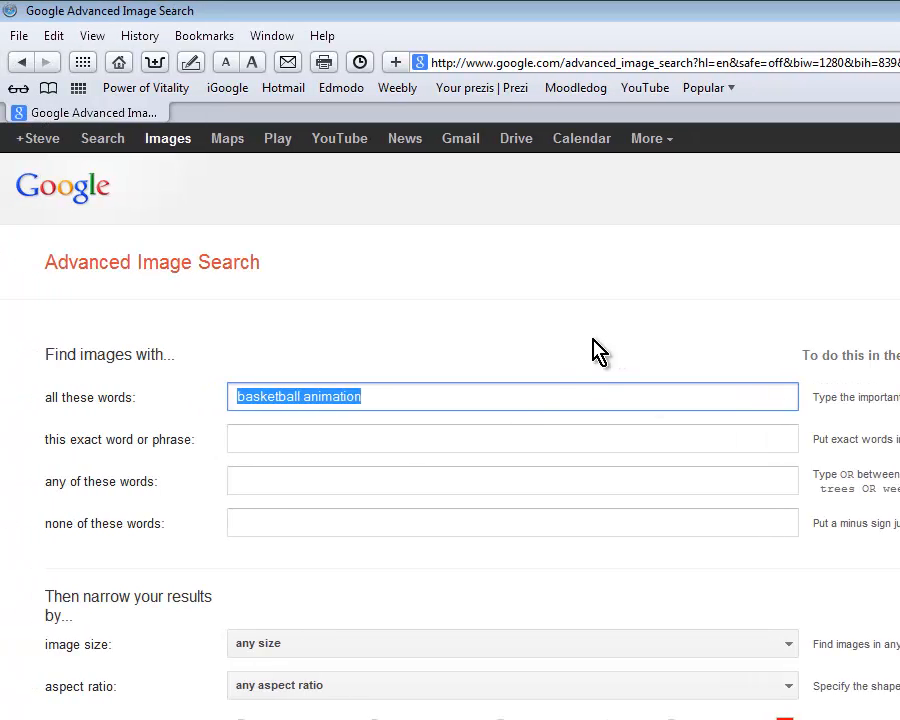
{"action": "scroll", "scroll_direction": "down", "scroll_amount": 3}
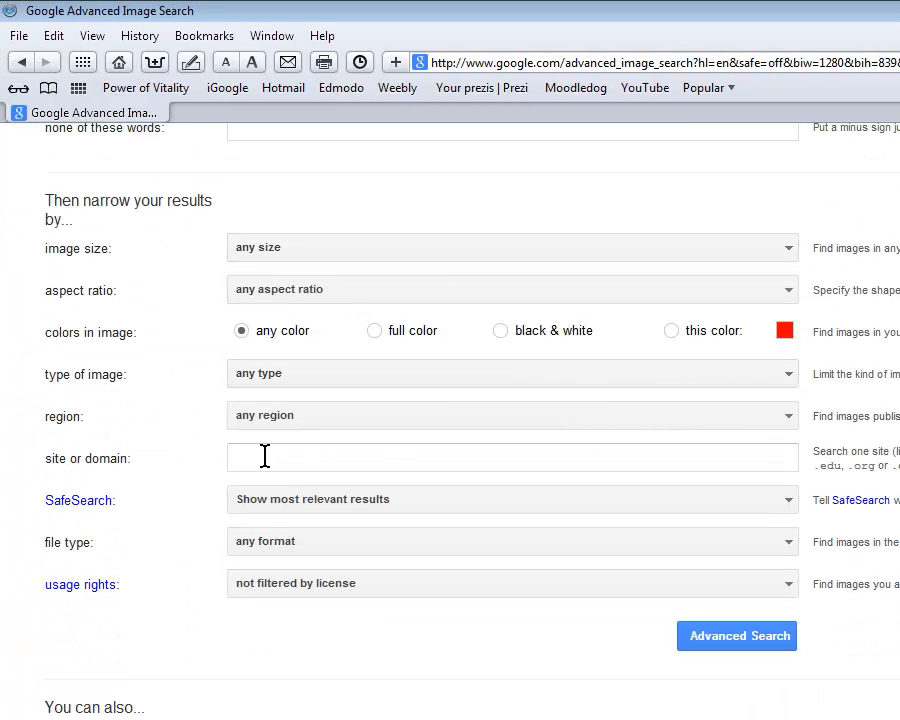
{"action": "mouse_move", "coordinate": [308, 556]}
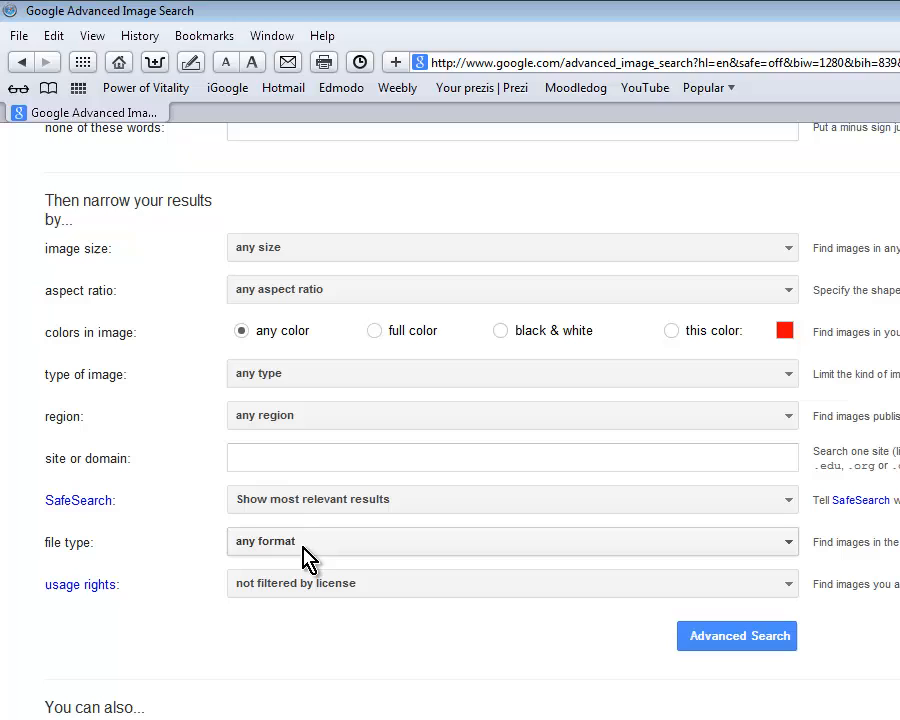
{"action": "mouse_move", "coordinate": [318, 550]}
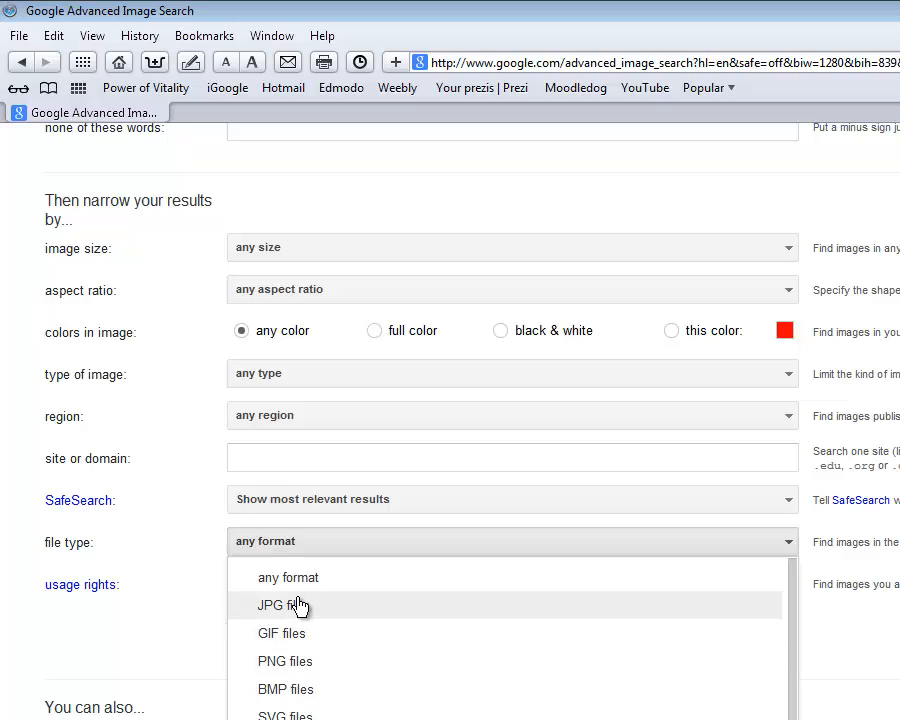
{"action": "mouse_move", "coordinate": [304, 692]}
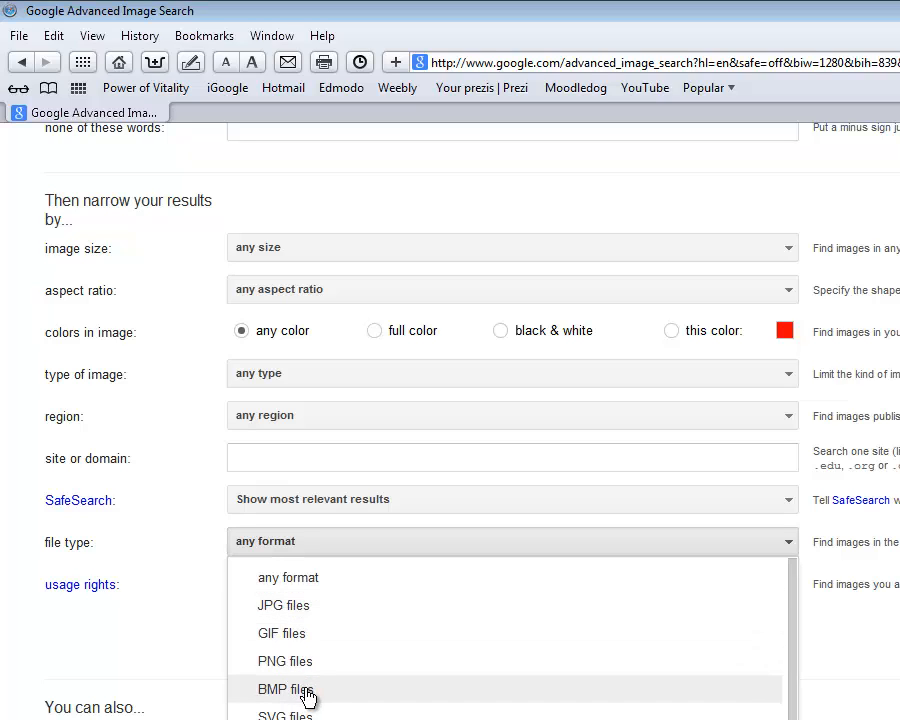
{"action": "mouse_move", "coordinate": [284, 642]}
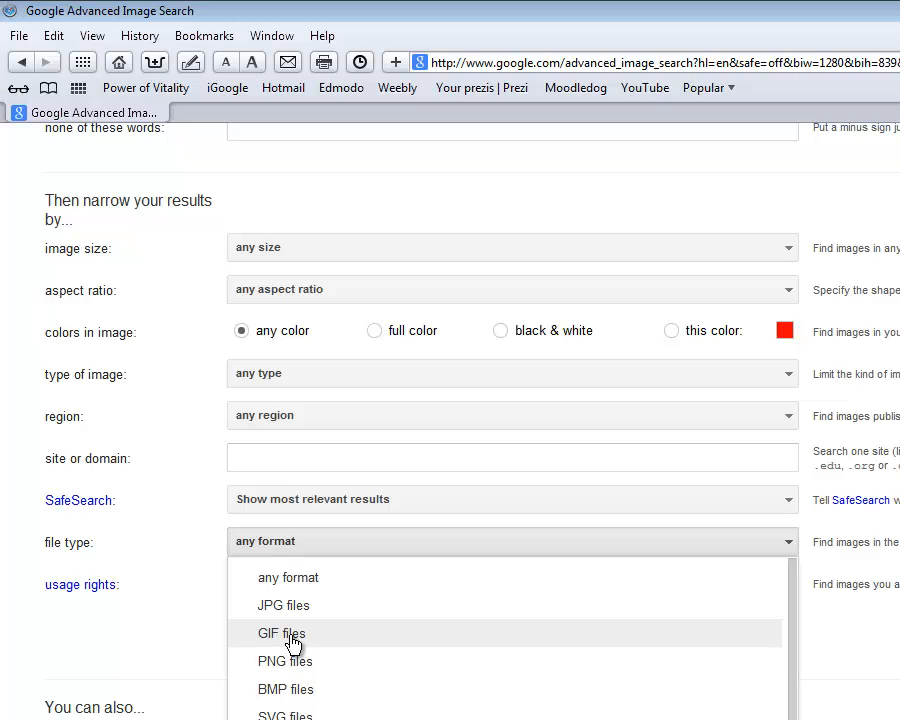
{"action": "left_click", "coordinate": [280, 632]}
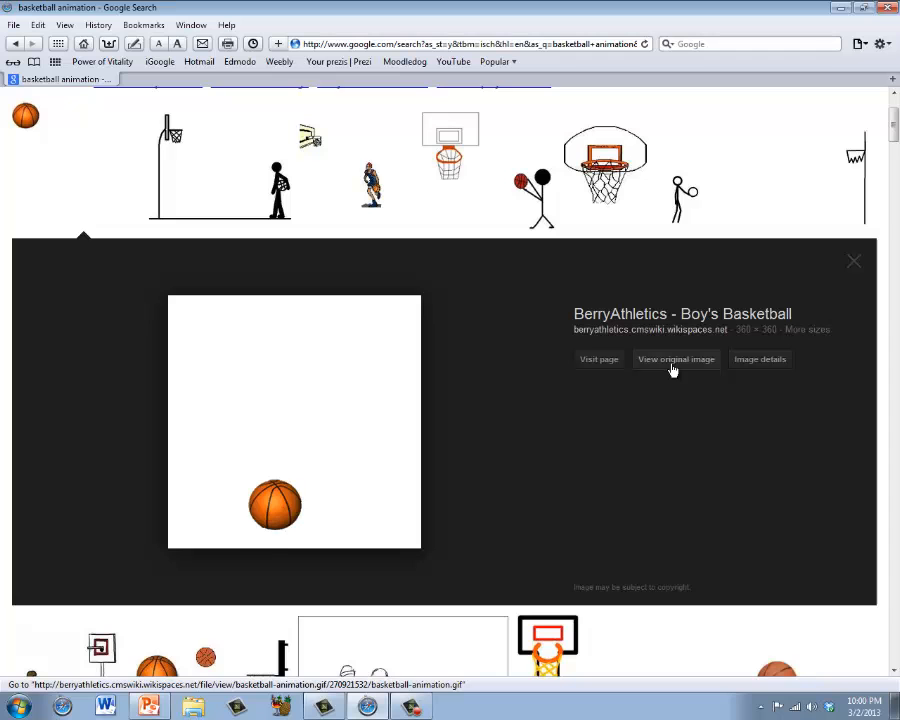
View the bouncing basketball GIF at its full original size
{"action": "left_click", "coordinate": [676, 360]}
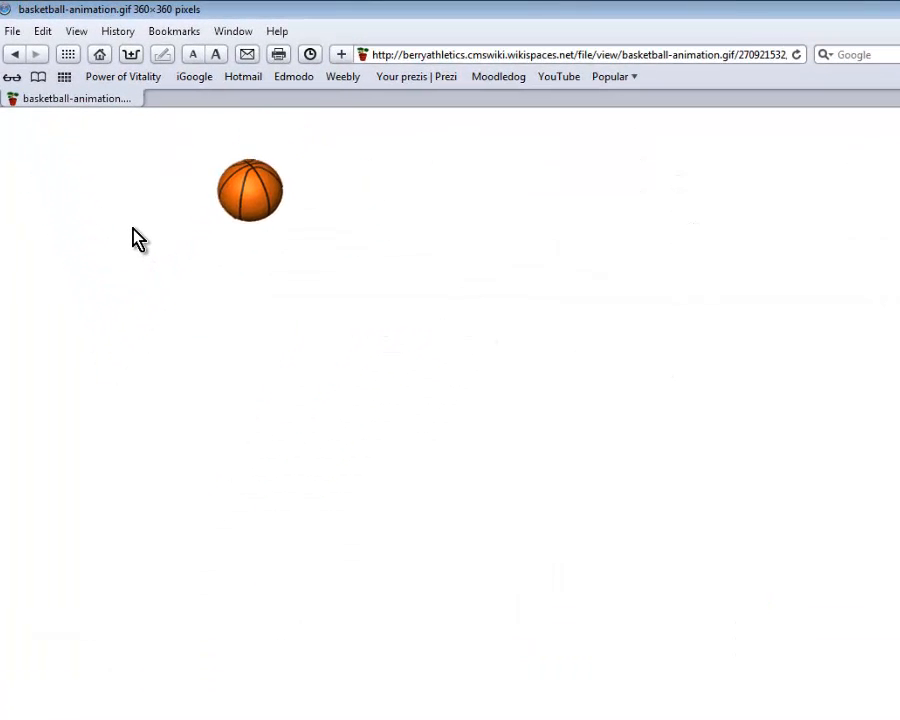
Save the basketball GIF to a folder via Save Image As, then return to PowerPoint
{"action": "right_click", "coordinate": [248, 190]}
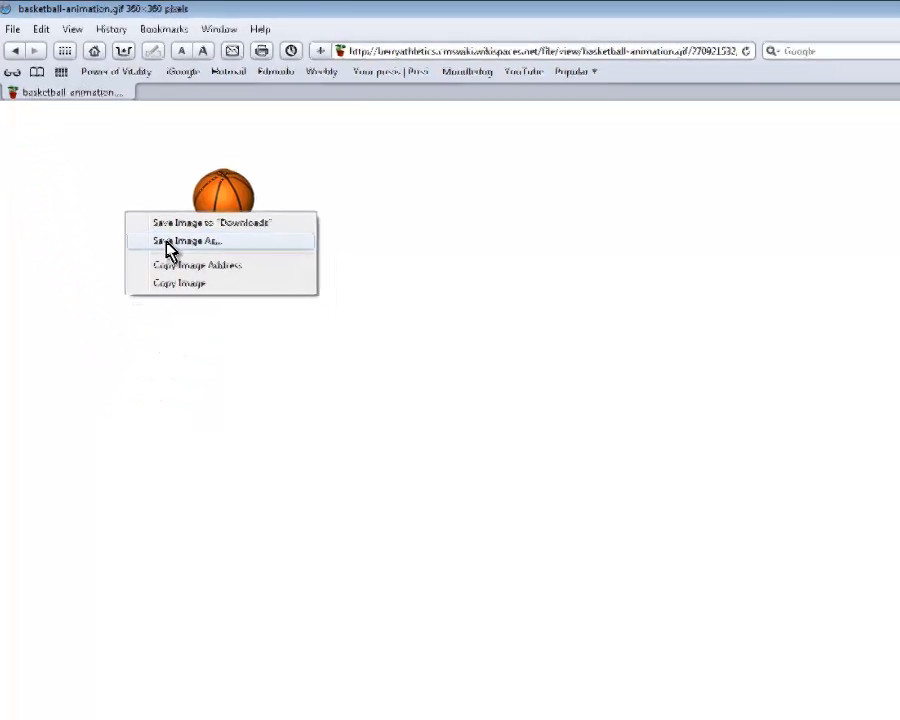
{"action": "left_click", "coordinate": [184, 240]}
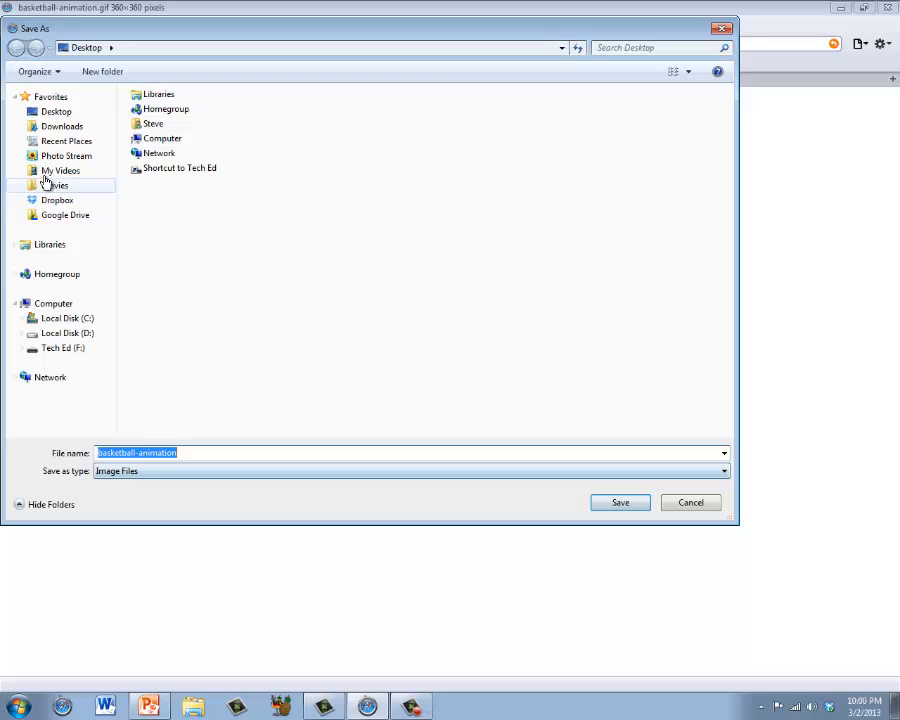
{"action": "left_click", "coordinate": [56, 112]}
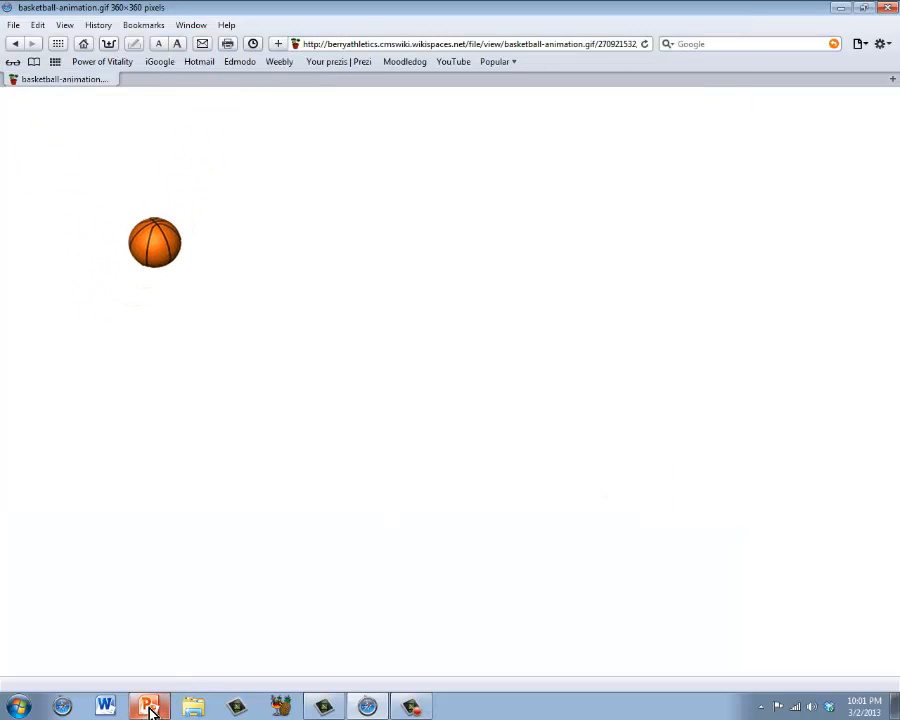
{"action": "left_click", "coordinate": [148, 704]}
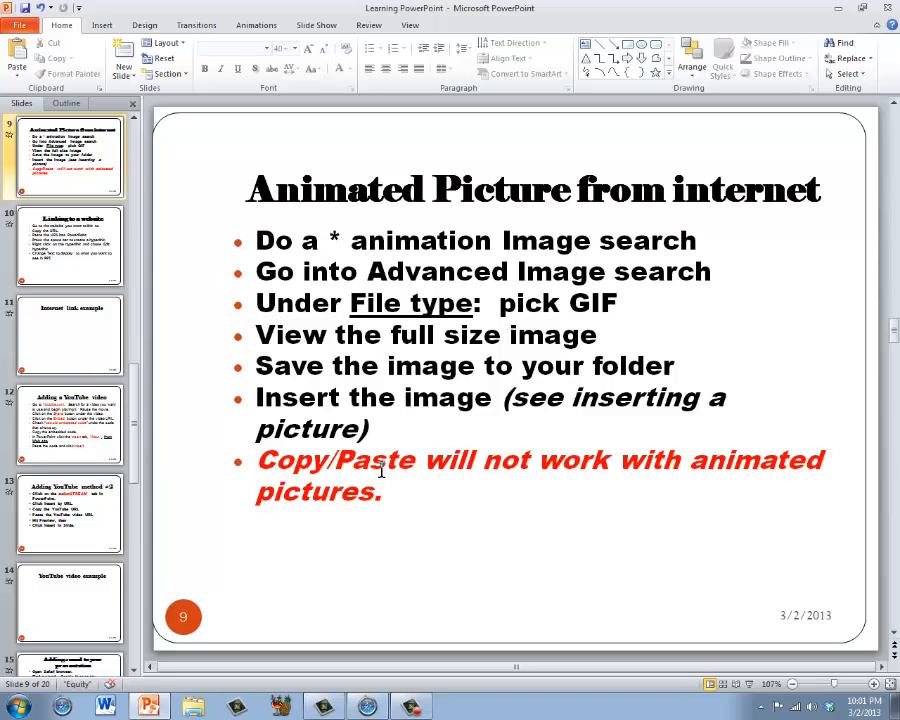
{"action": "mouse_move", "coordinate": [352, 474]}
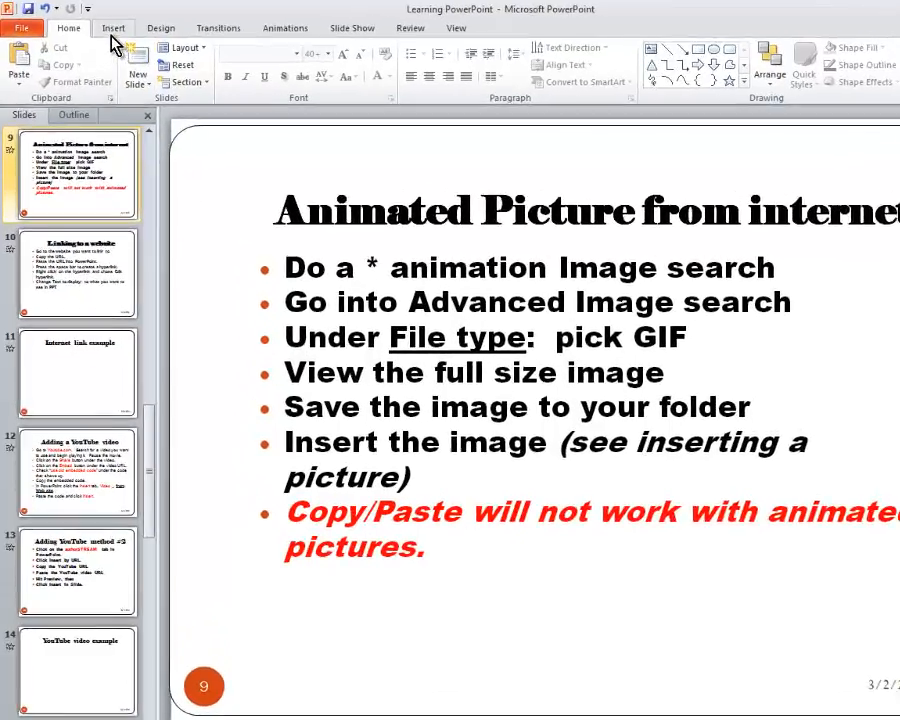
Show the Insert ribbon commands in PowerPoint
{"action": "left_click", "coordinate": [114, 28]}
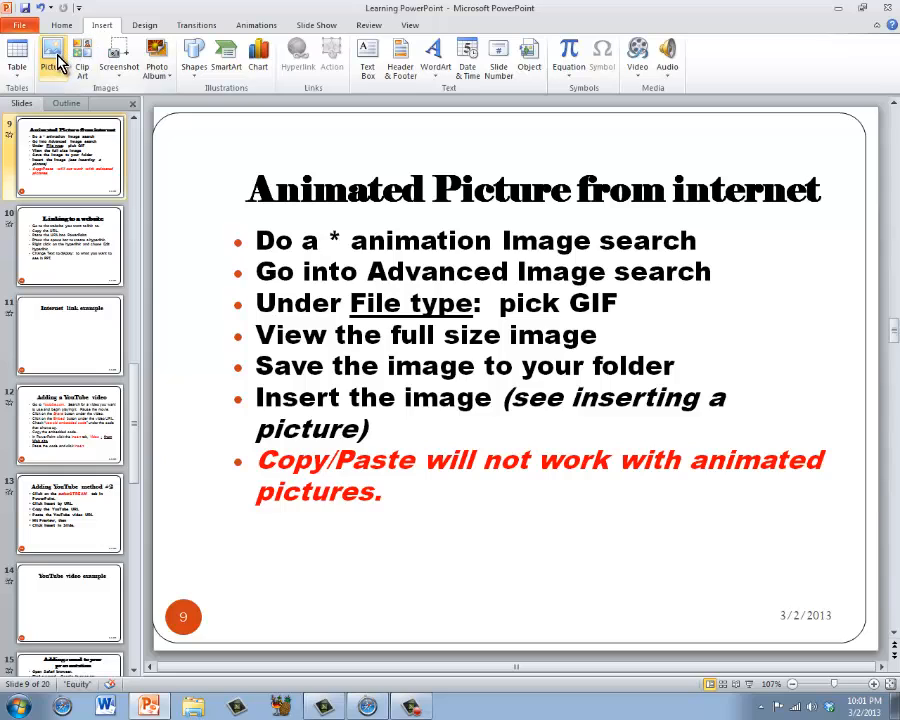
Insert the saved basketball GIF from its folder onto the slide
{"action": "left_click", "coordinate": [52, 52]}
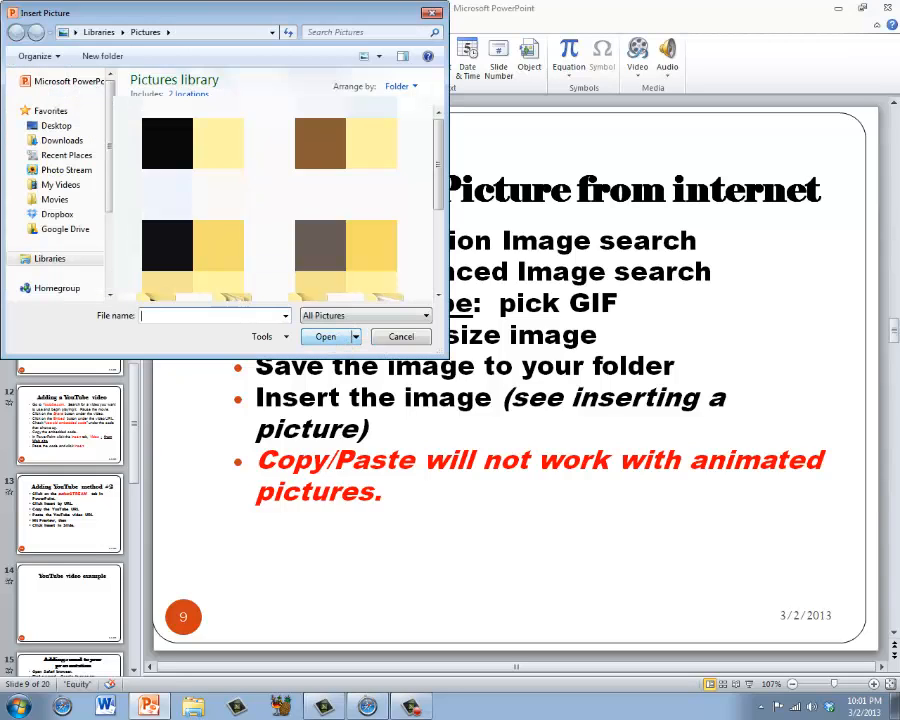
{"action": "left_click", "coordinate": [54, 124]}
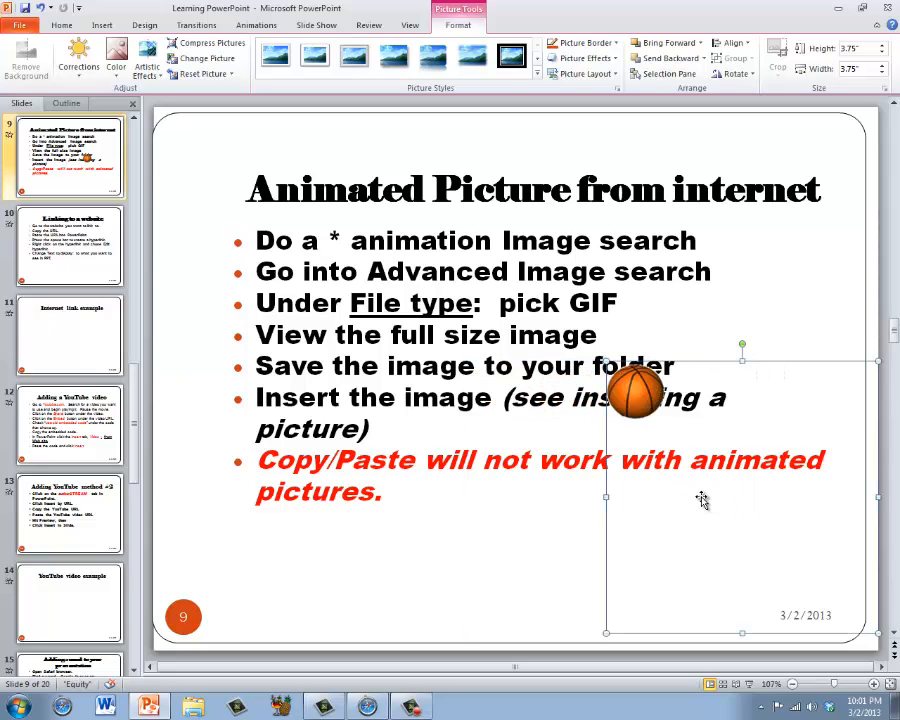
{"action": "mouse_move", "coordinate": [620, 438]}
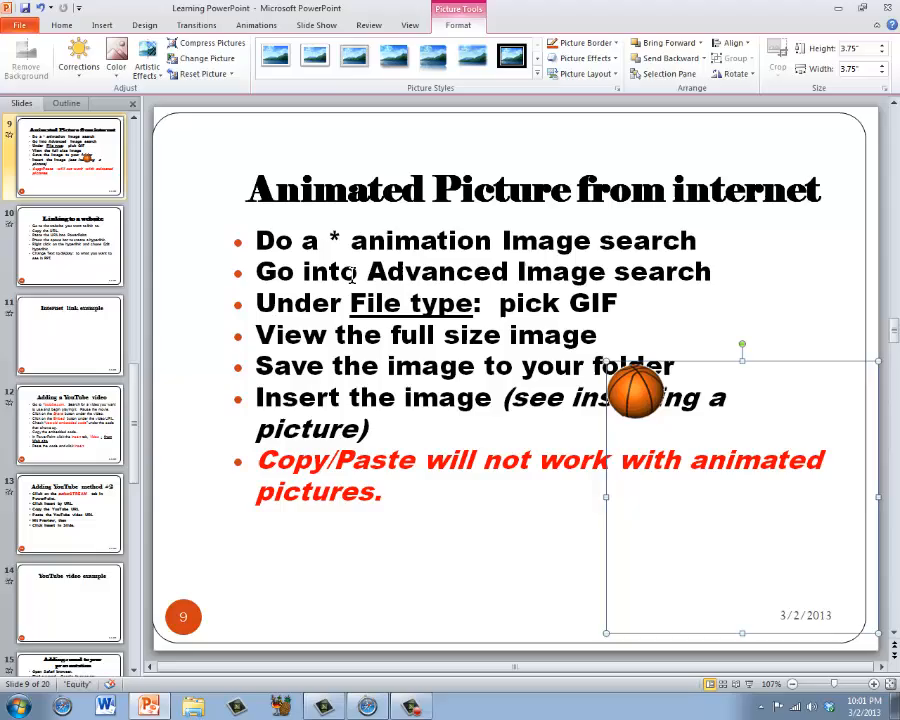
{"action": "left_click", "coordinate": [316, 24]}
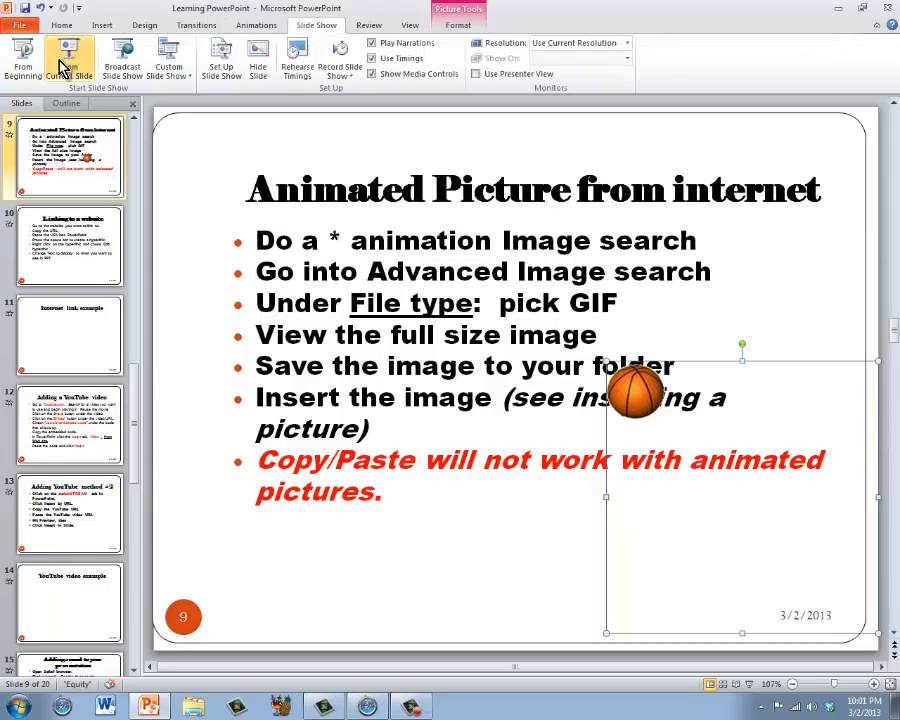